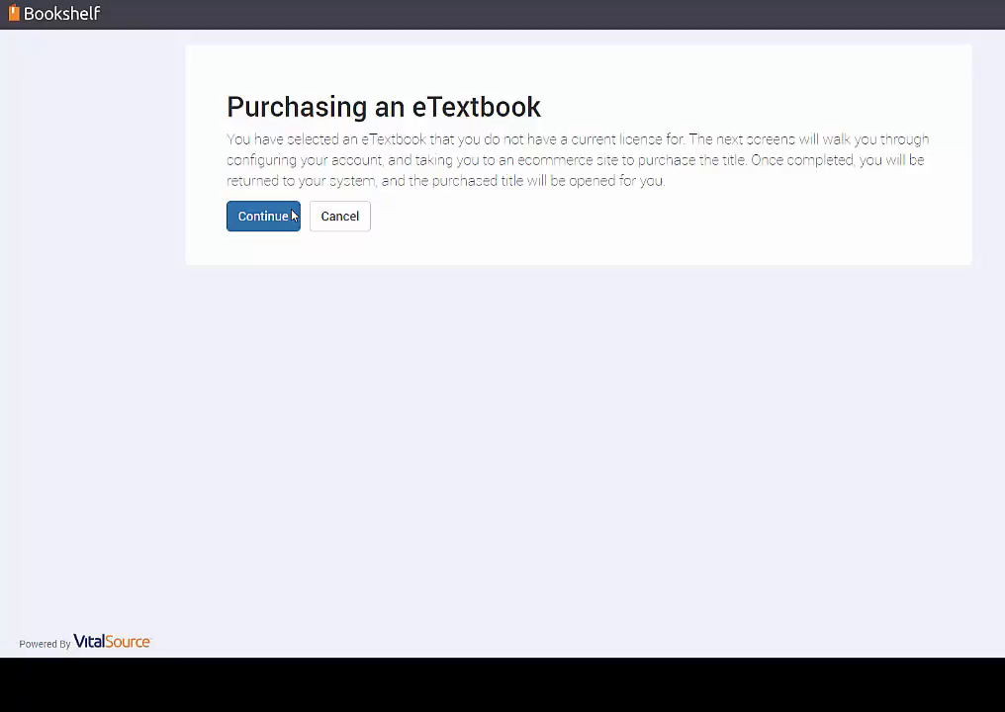
# Accept the Purchasing an eTextbook notice to reach the Welcome to Bookshelf email screen.
pyautogui.click(263, 215)
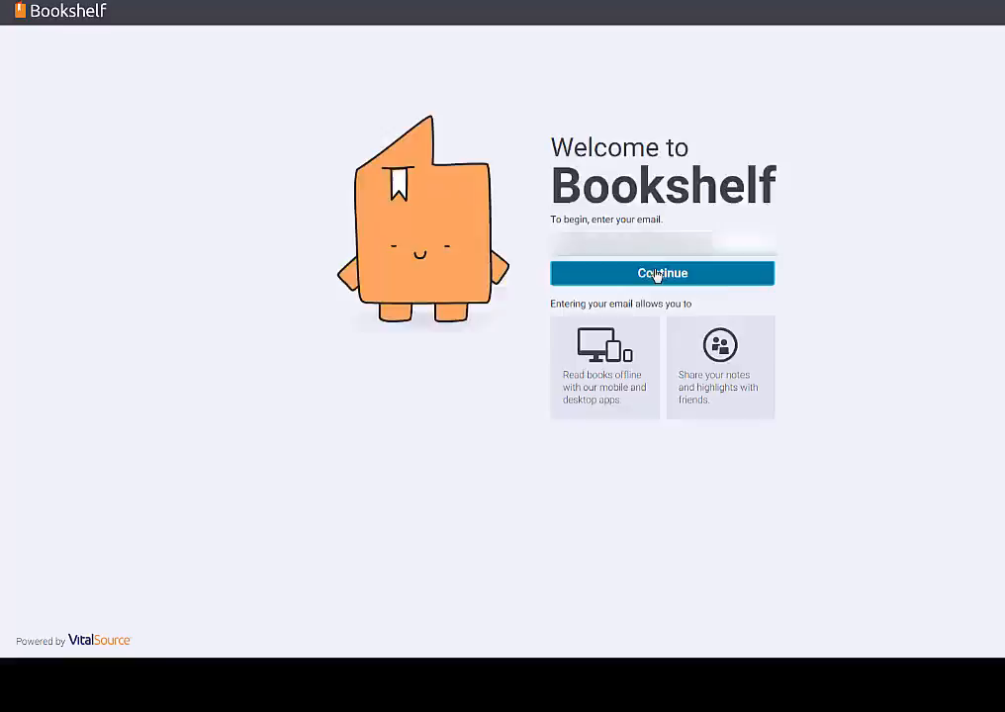
# Submit the email, set and confirm the password, accept the Terms of Use, and finish registration.
pyautogui.click(660, 273)
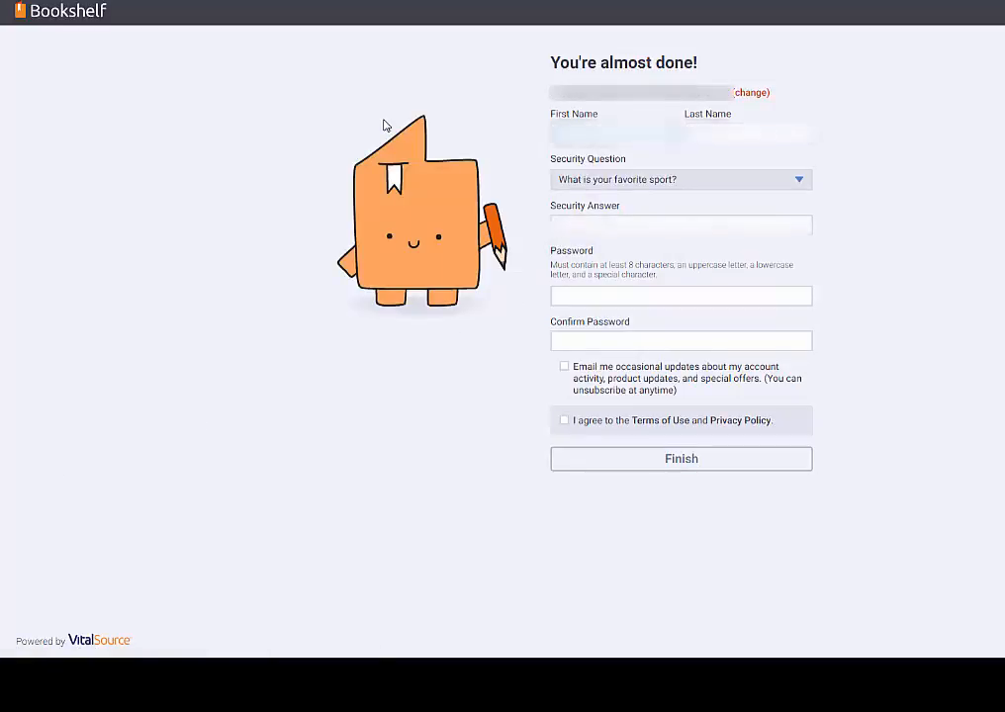
pyautogui.click(680, 226)
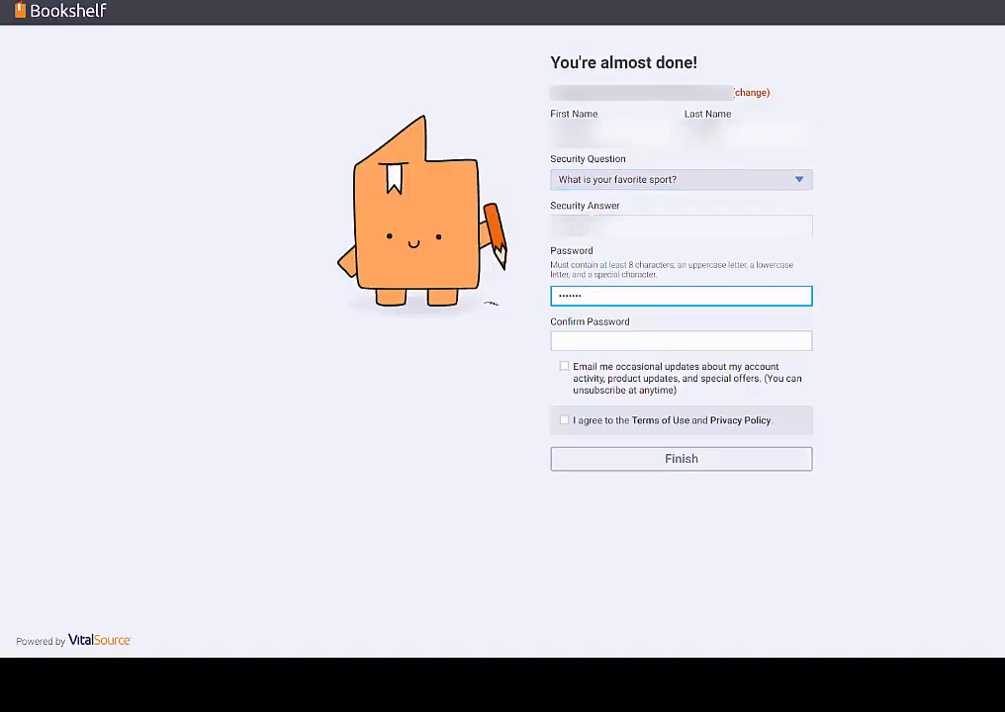
pyautogui.write('••••••••')
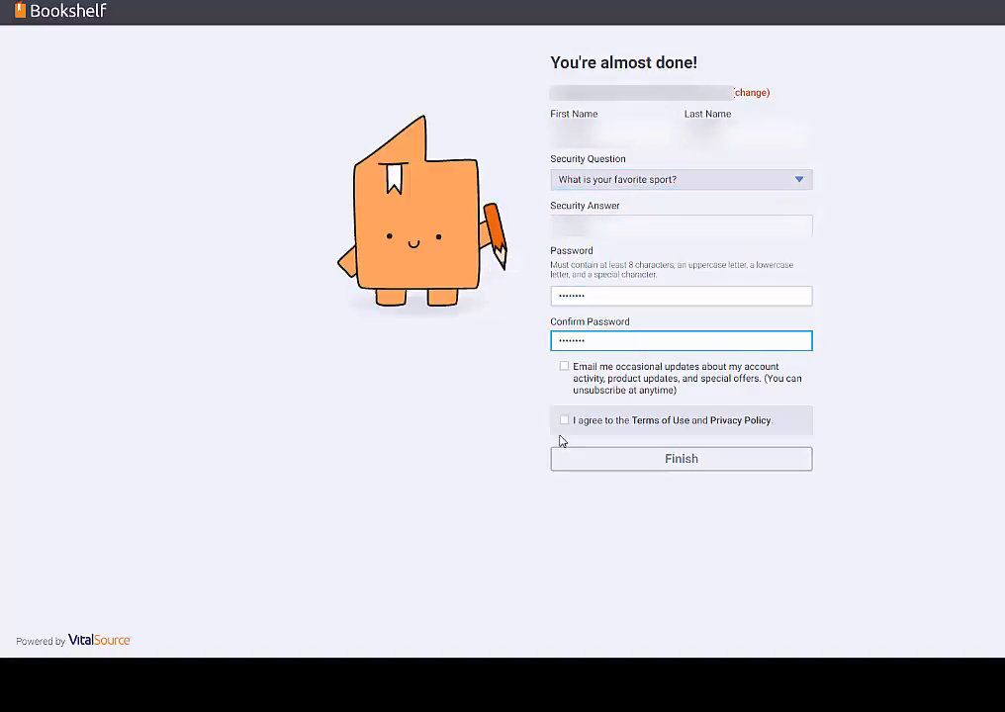
pyautogui.click(566, 419)
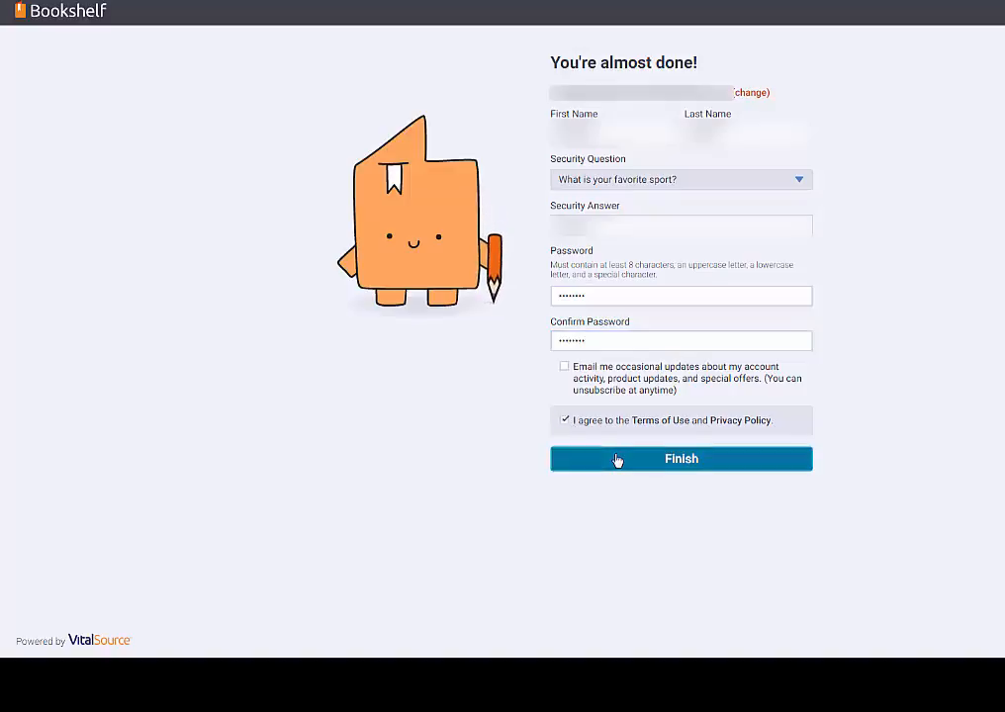
pyautogui.click(680, 459)
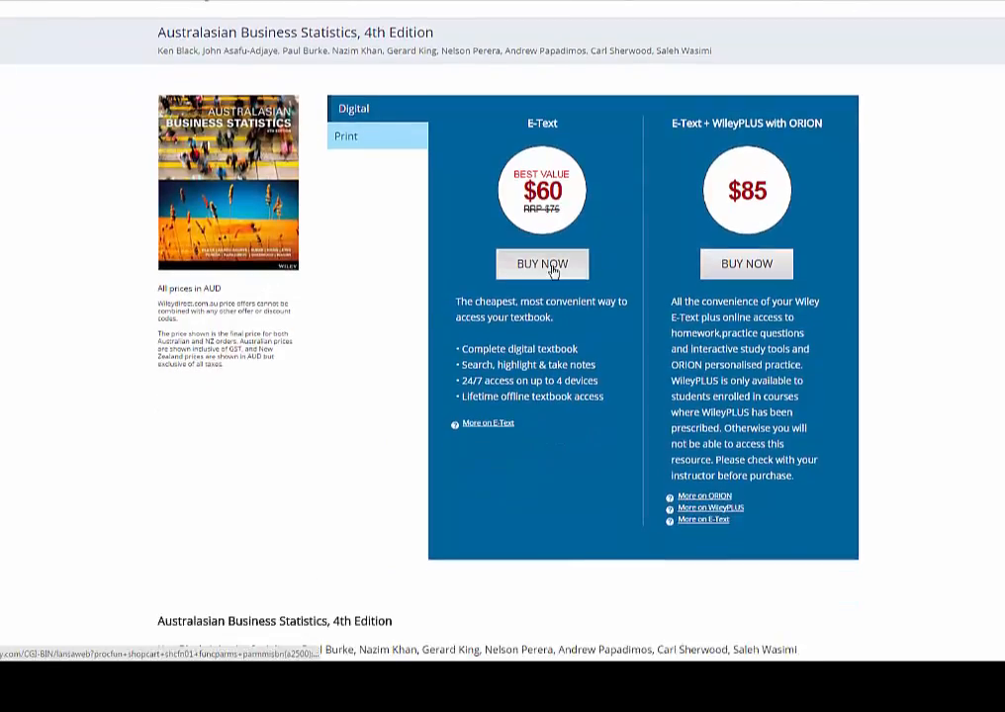
# Add the $60 E-Text edition of Australasian Business Statistics 4E to the Wiley Direct cart.
pyautogui.click(542, 265)
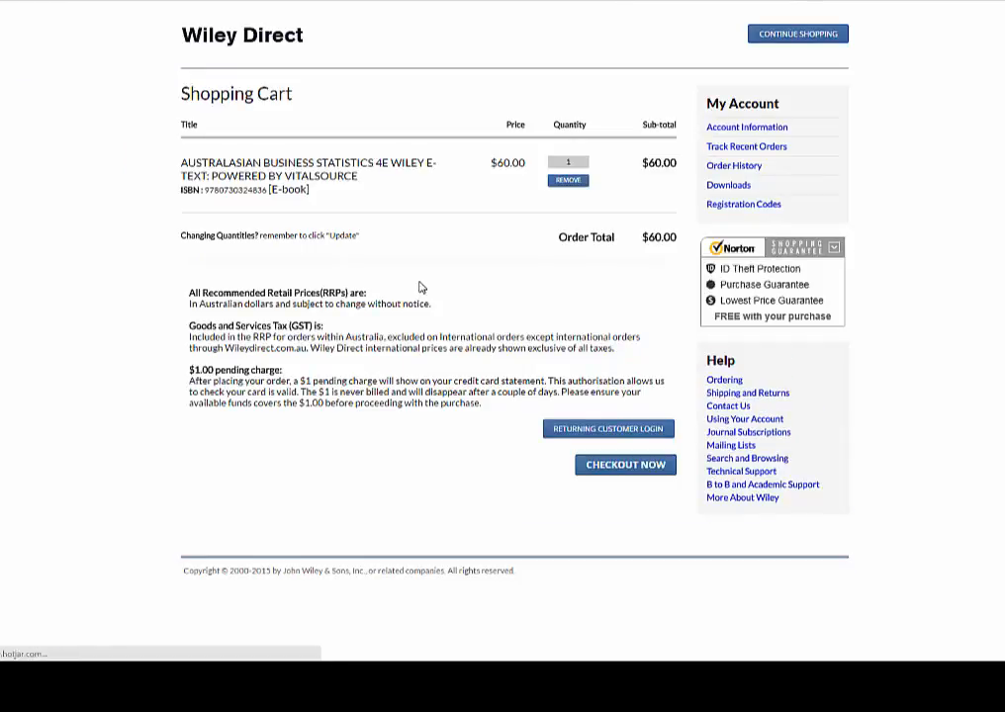
# Check out the cart, complete the Wiley Direct account setup and password, and continue past Order Detail.
pyautogui.click(625, 463)
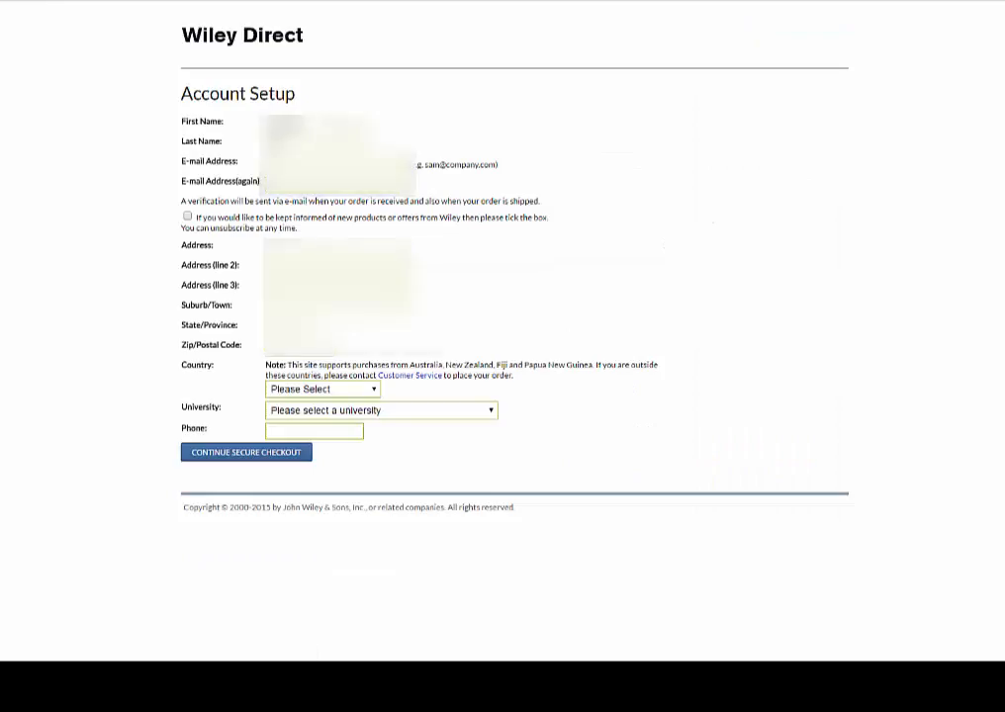
pyautogui.click(245, 451)
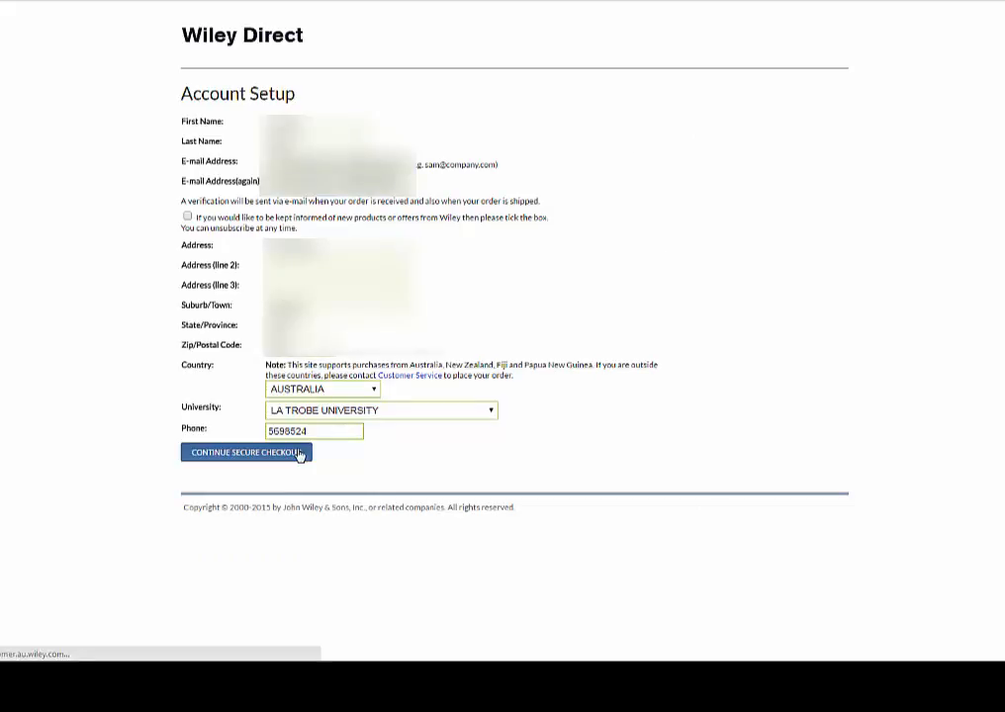
pyautogui.click(245, 451)
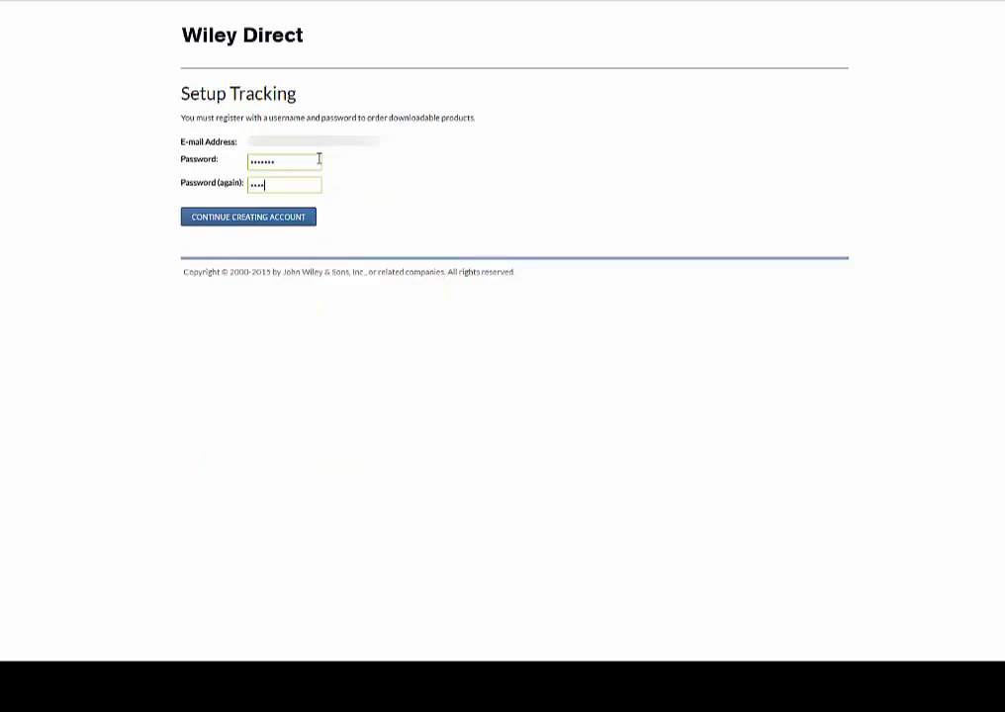
pyautogui.click(247, 215)
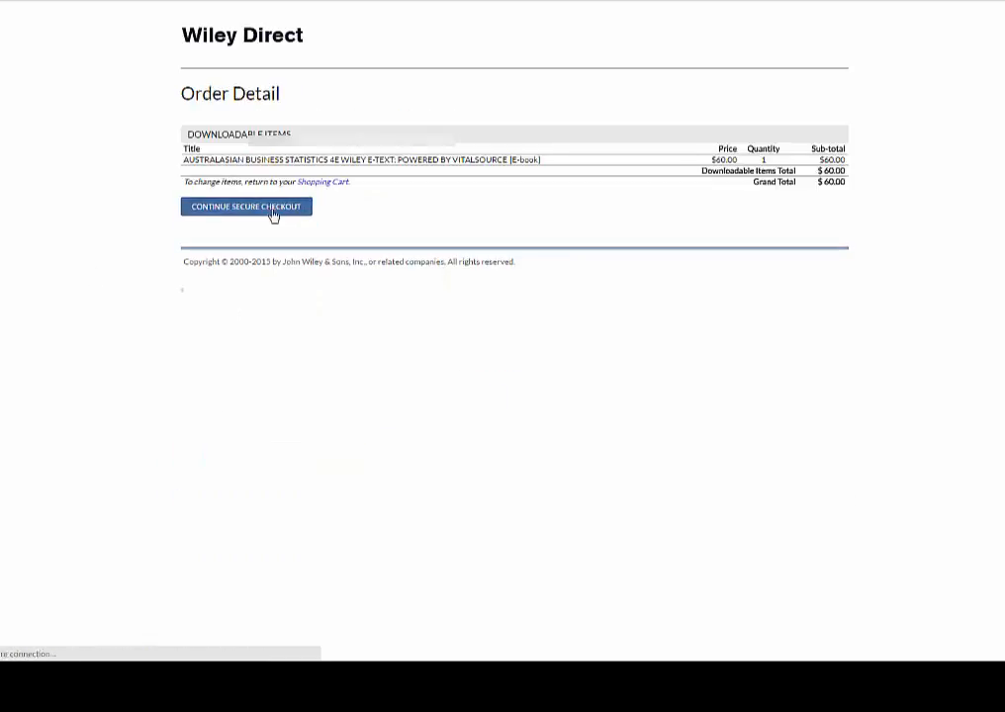
pyautogui.click(245, 207)
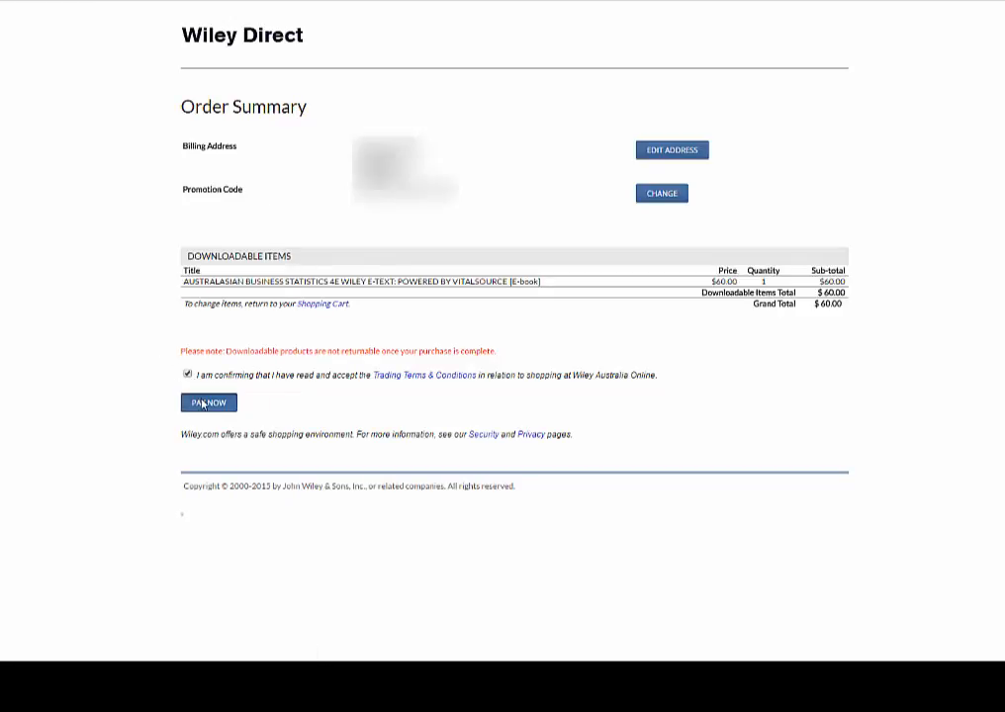
# Pay the $60.00 order with card details to reach the order confirmation.
pyautogui.click(208, 403)
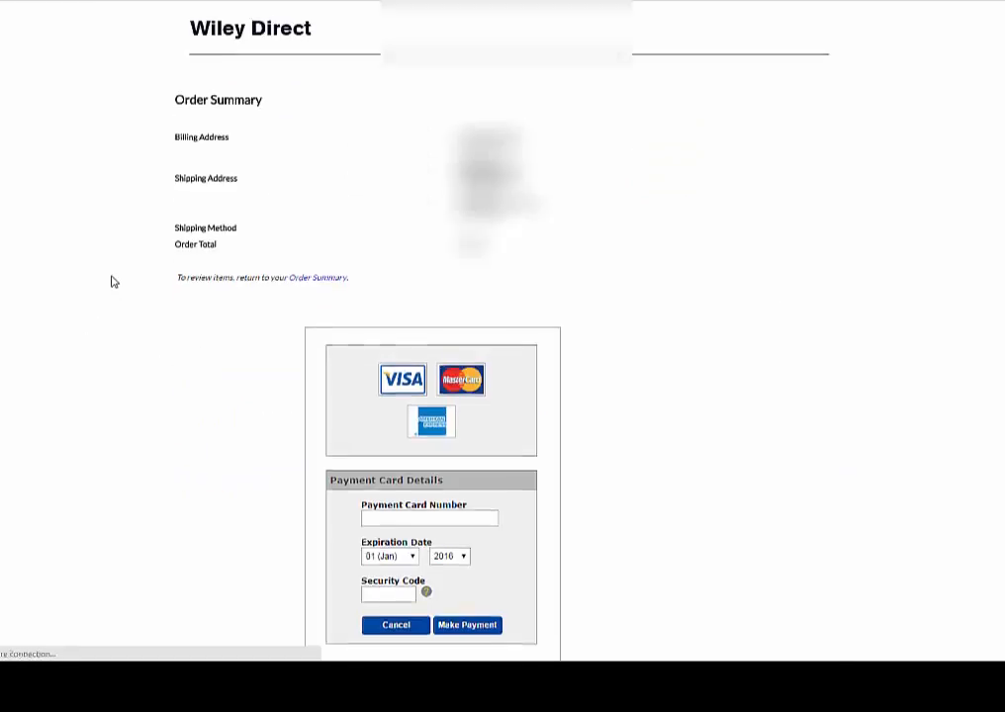
pyautogui.click(467, 625)
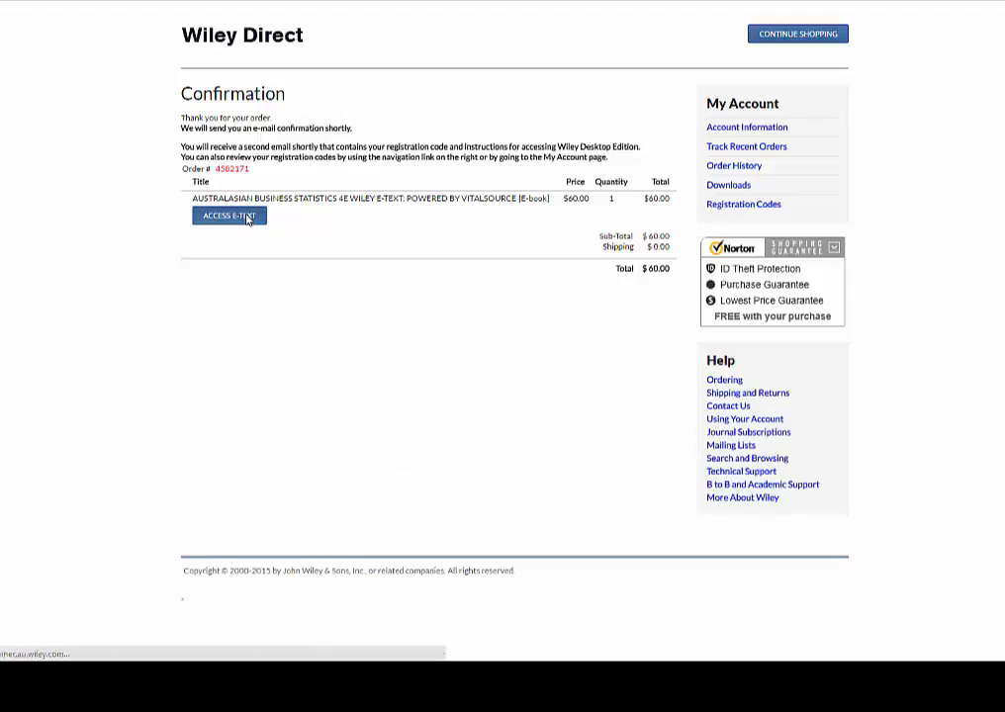
# Use Access eText on the confirmation page to reach the Vital Source eText Access options.
pyautogui.click(229, 216)
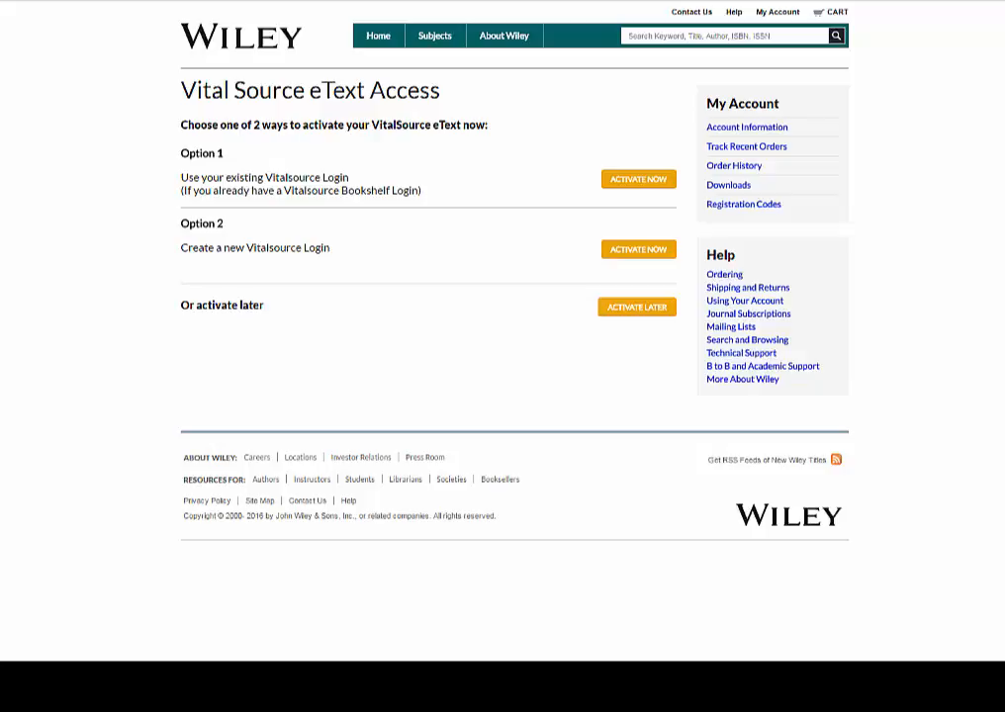
pyautogui.moveTo(512, 167)
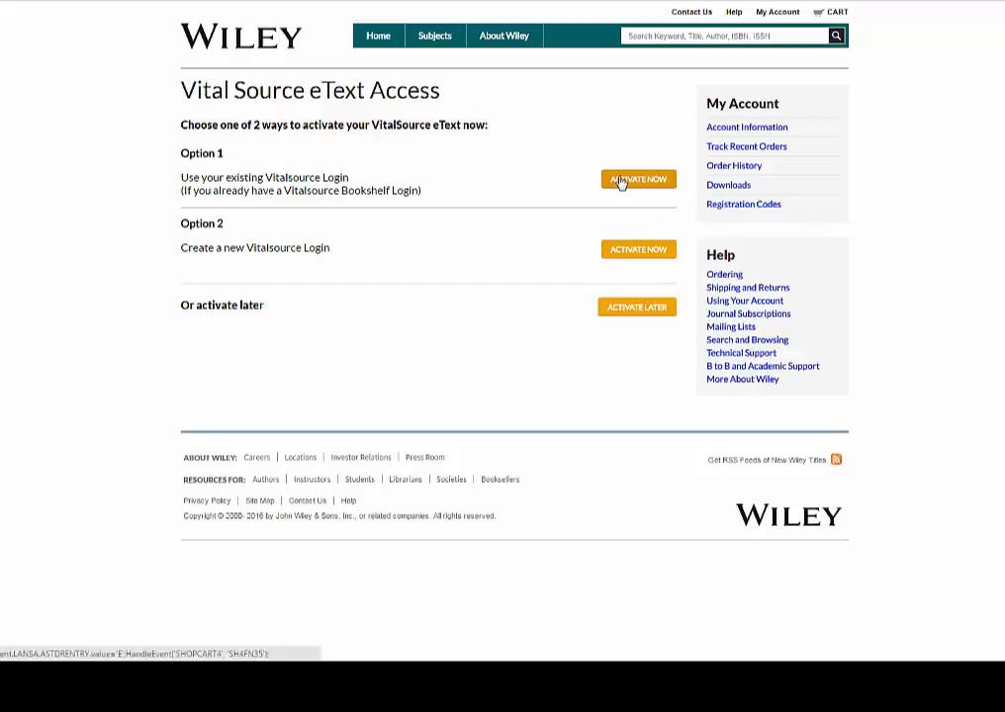
# Activate the eText via Option 1 by logging in with the existing Vital Source credentials.
pyautogui.click(637, 178)
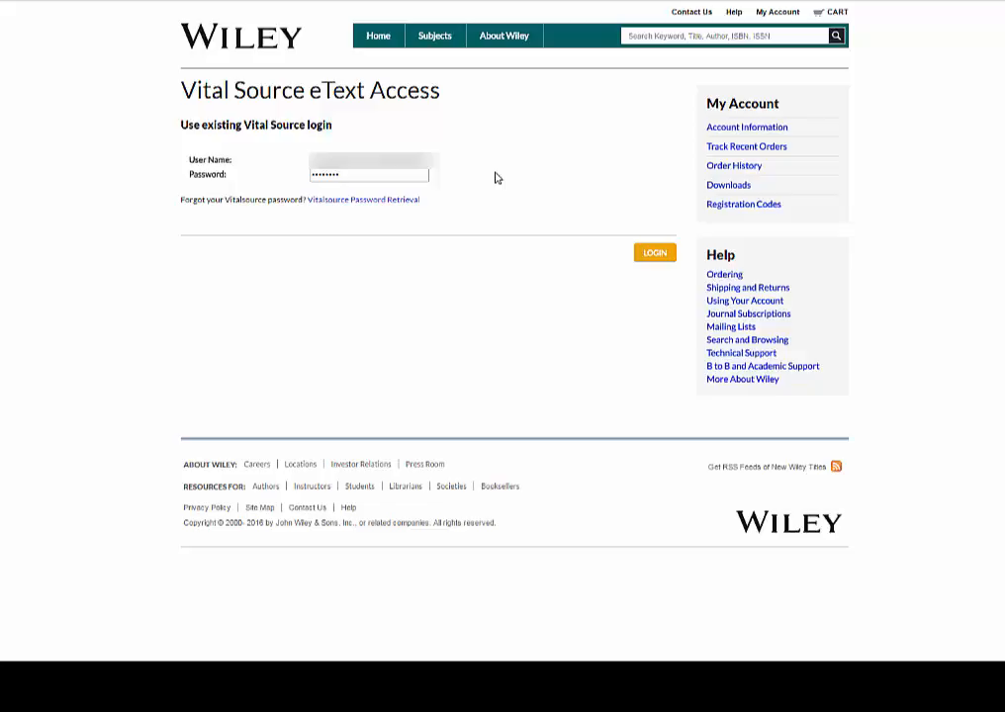
pyautogui.click(652, 253)
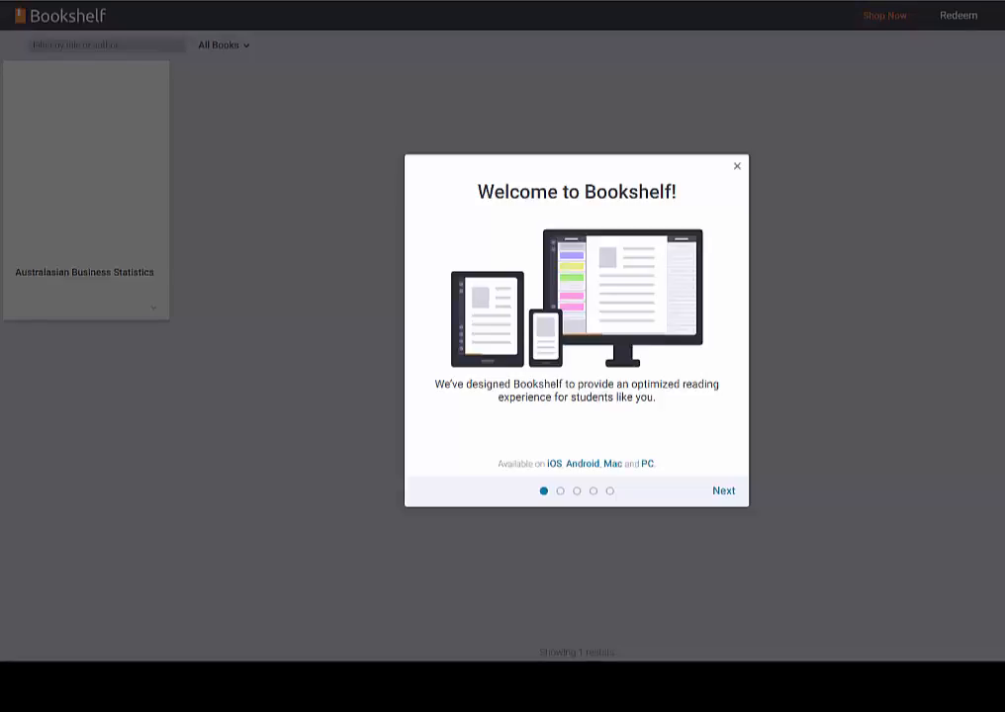
# Dismiss the Welcome to Bookshelf tour, leaving Australasian Business Statistics in the library.
pyautogui.click(736, 167)
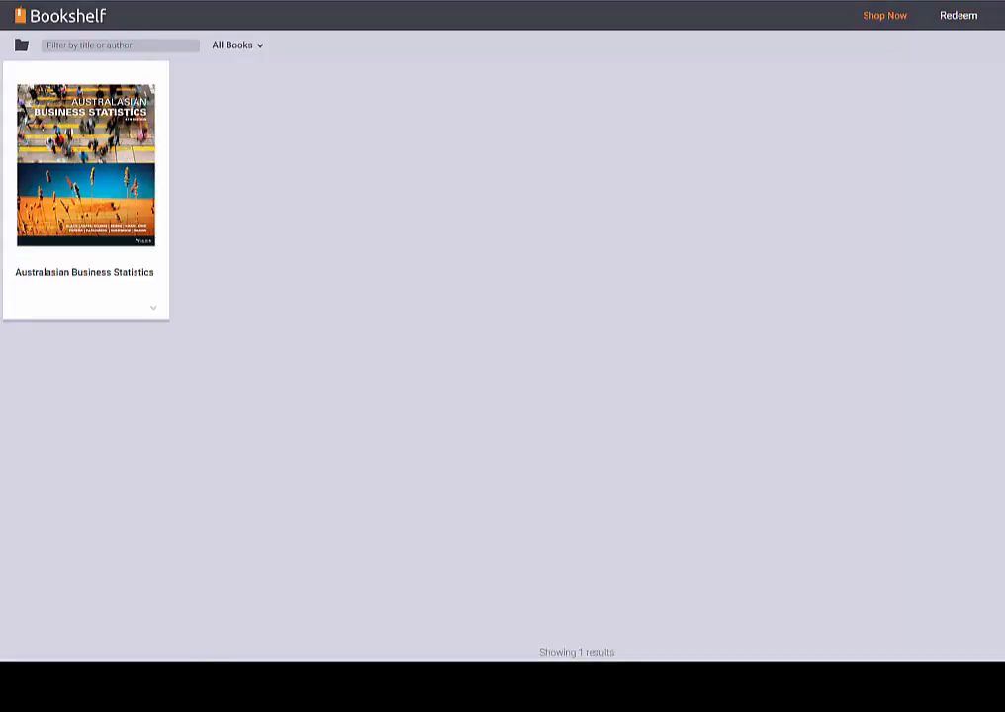